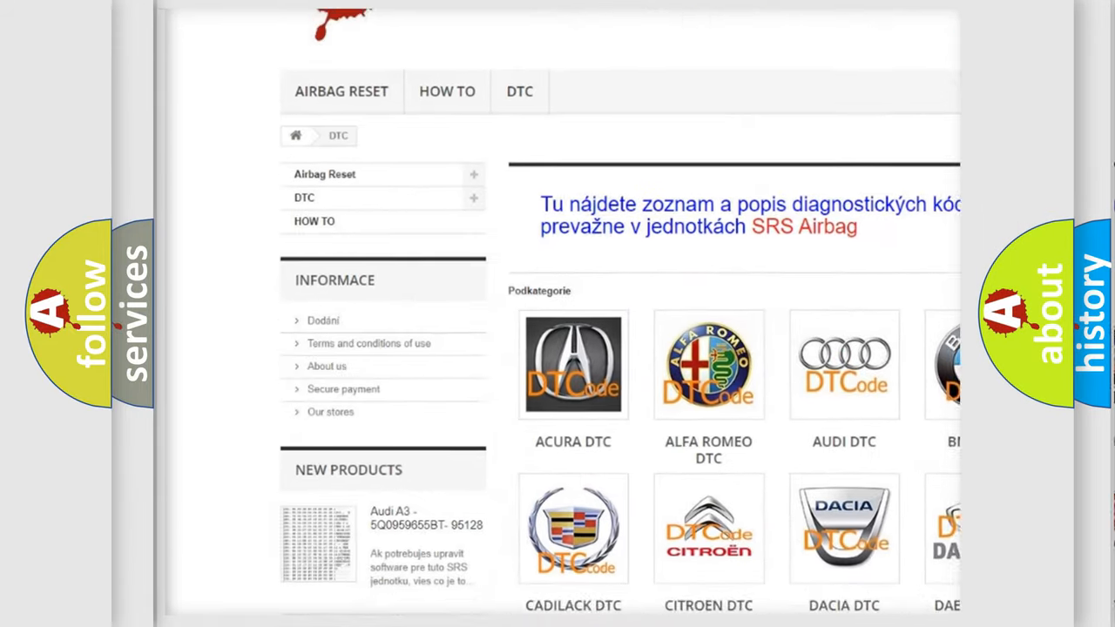
Scroll the Podkategorie grid and choose the AUDI DTC logo to list Audi diagnostic codes
scroll("down", 3)
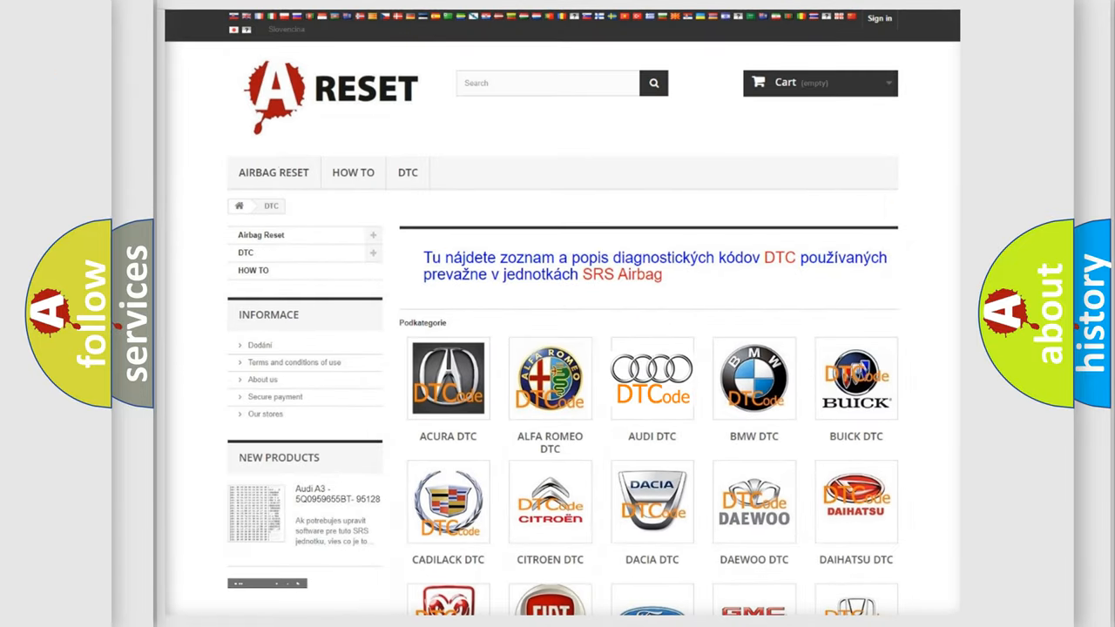
left_click(651, 378)
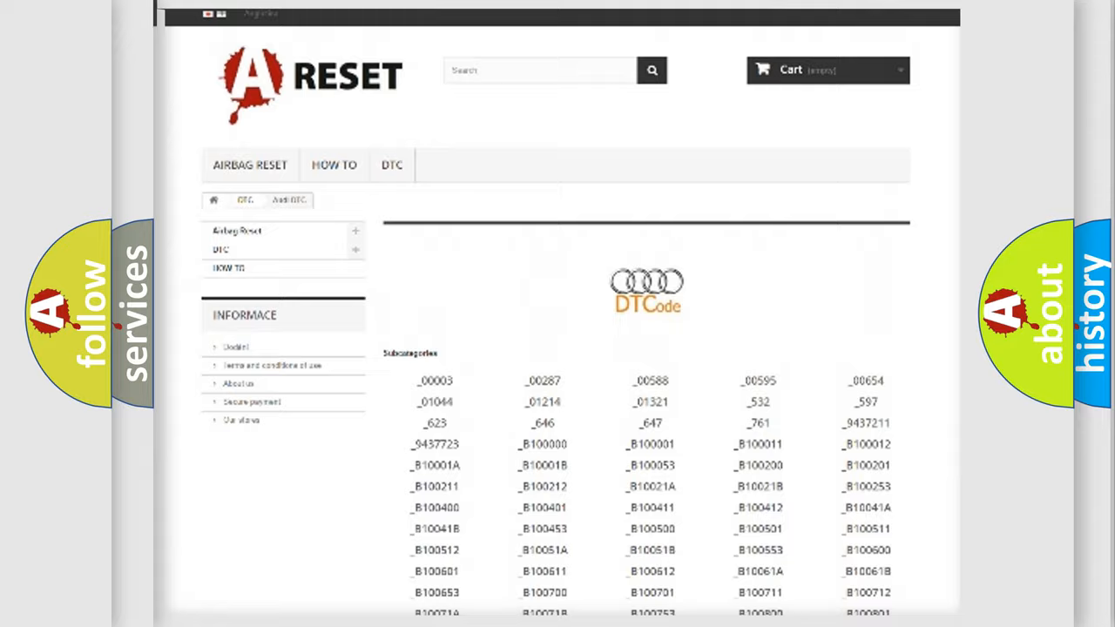